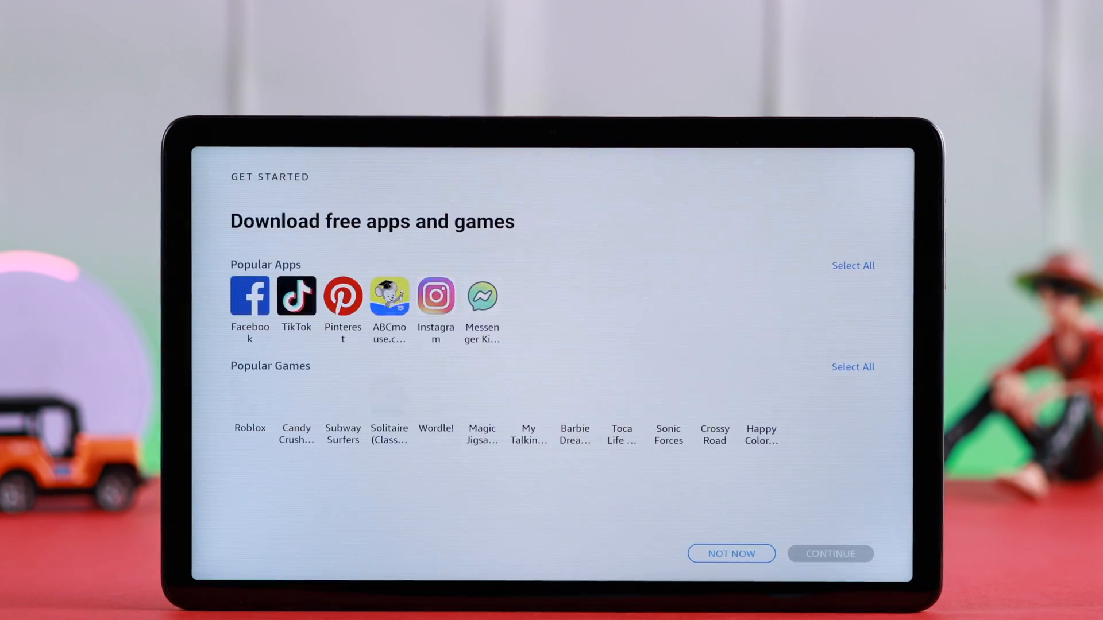
Decline the suggested free apps and games with NOT NOW, landing on the home screen
click(732, 554)
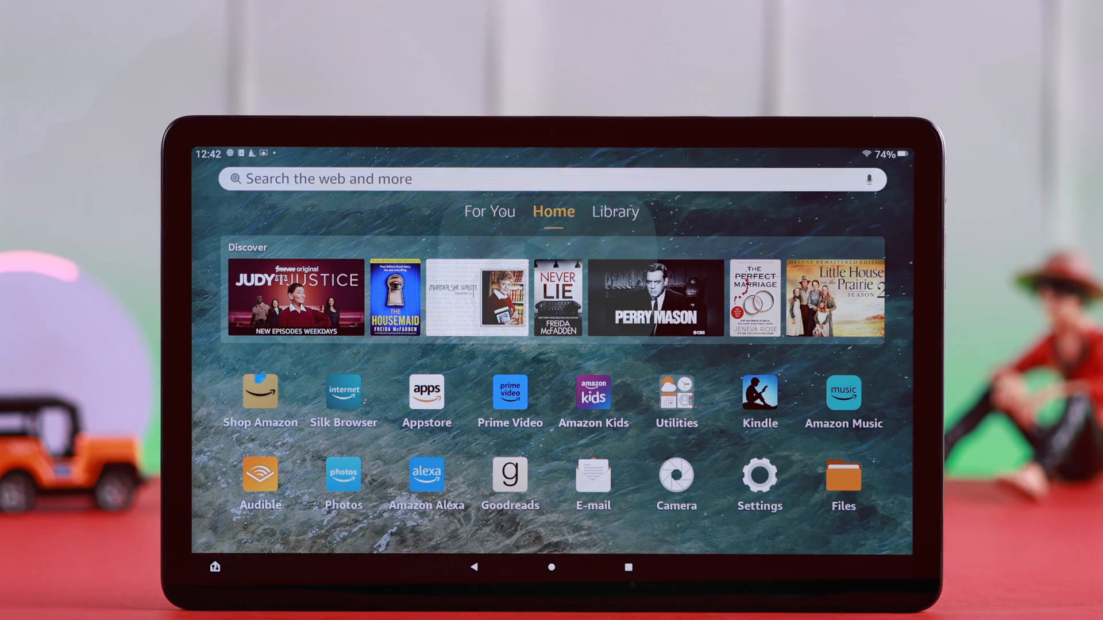